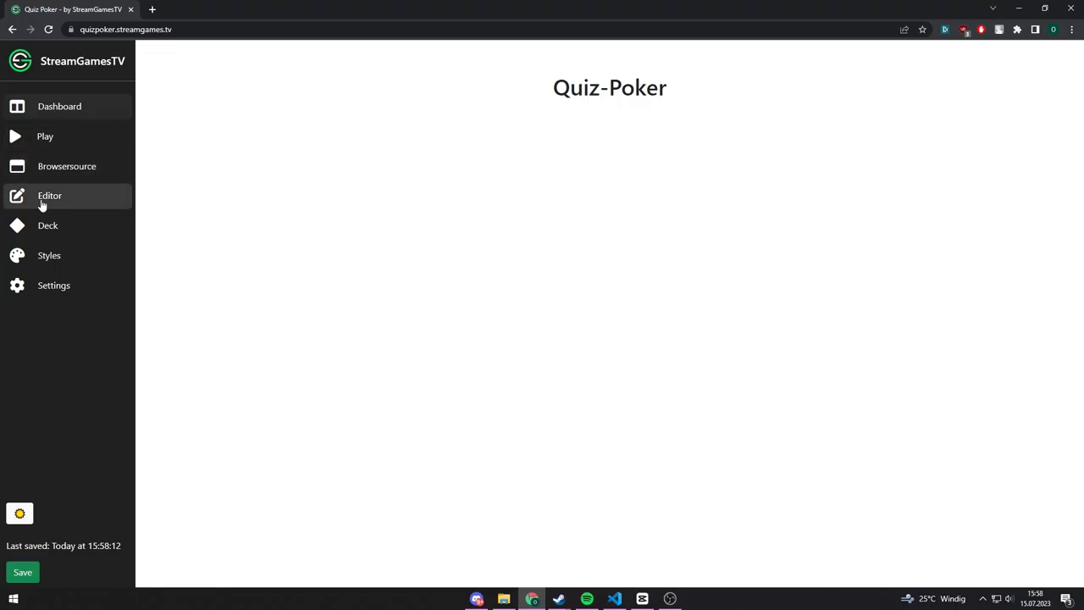
Step: Open the New Show editor, preview Green style, then revert to Quiz poker default
click(49, 196)
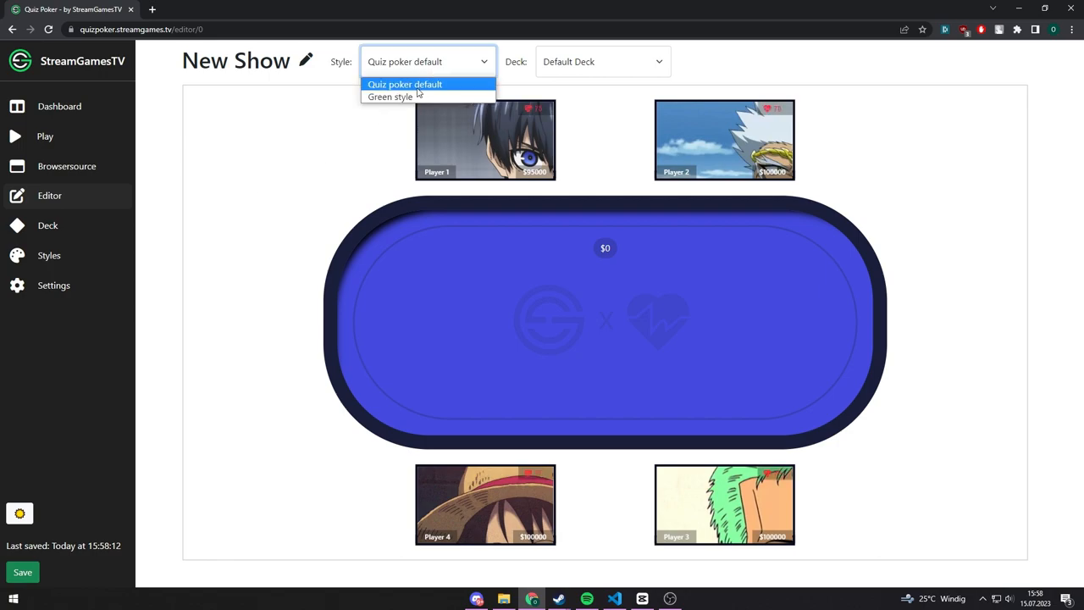
click(389, 96)
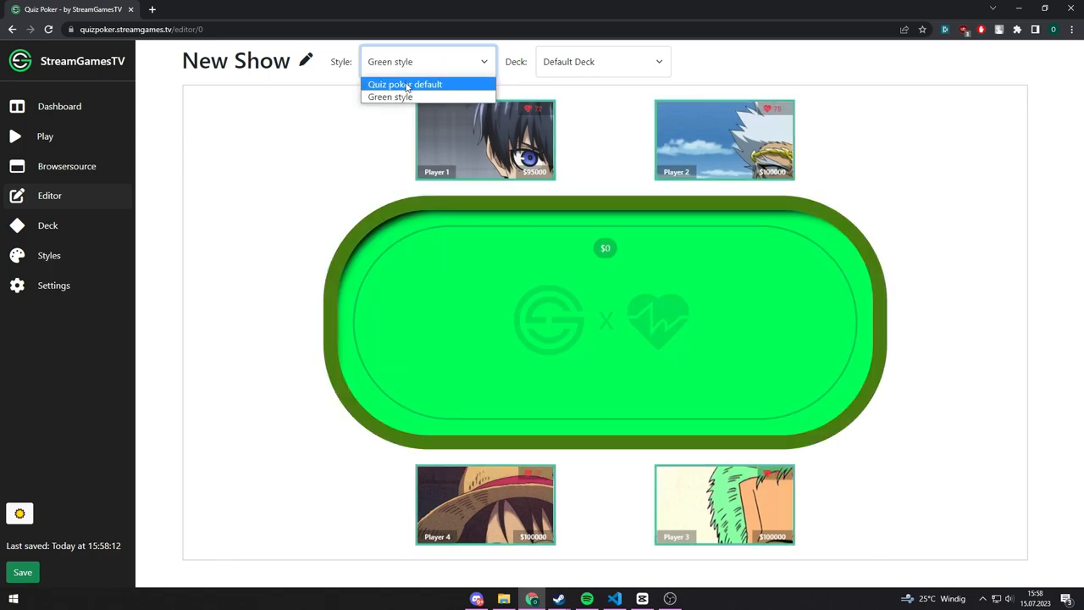
click(405, 84)
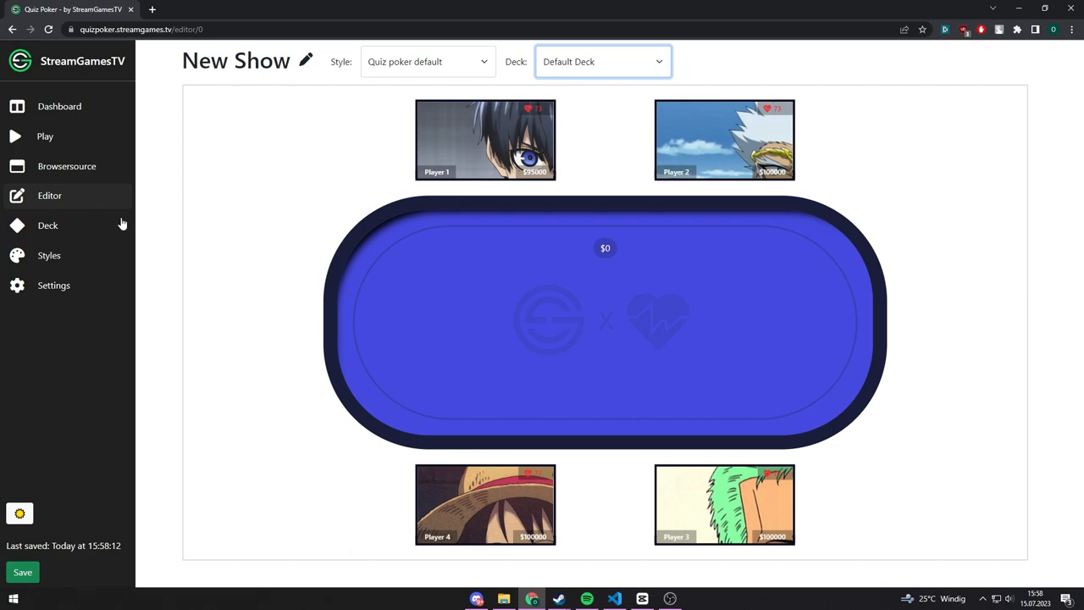
Step: View the deck of question cards, then the Styles collection
click(48, 226)
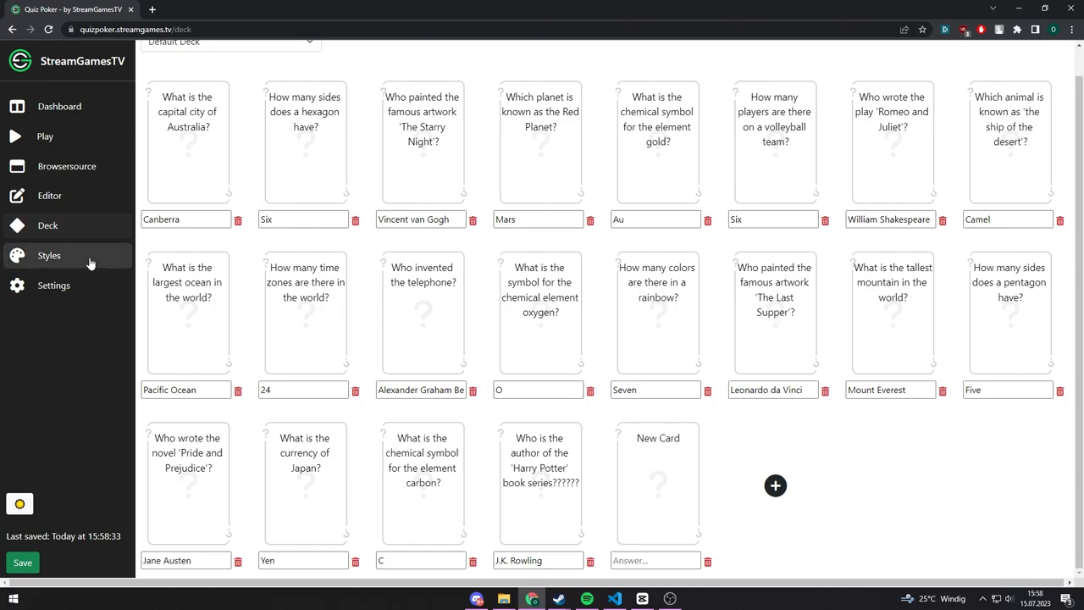
click(49, 255)
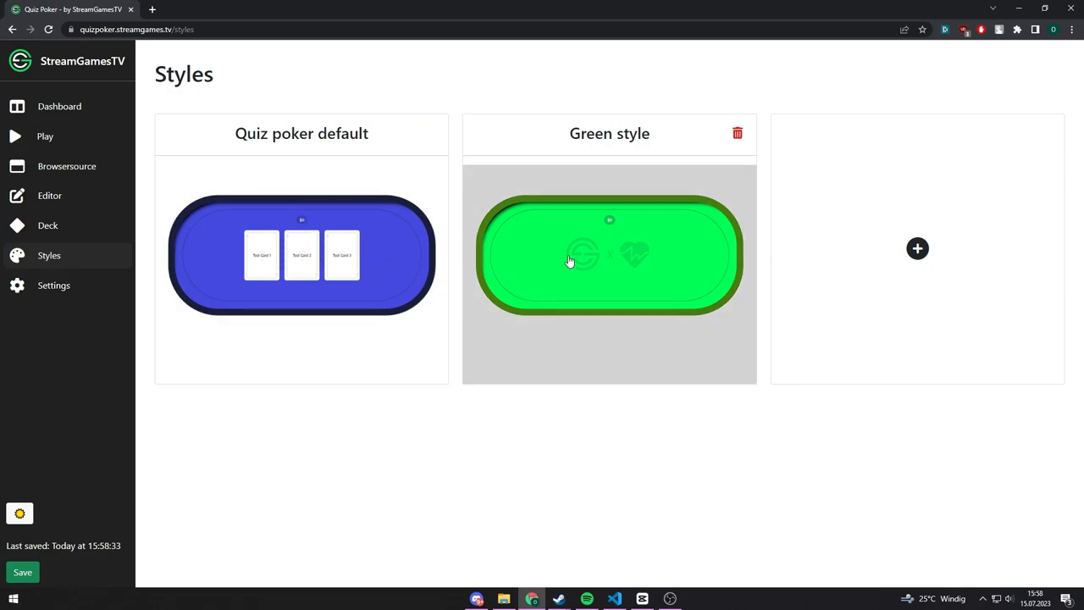
Step: Inspect the Green style's colour fields, then select the Currency field in Settings
click(609, 254)
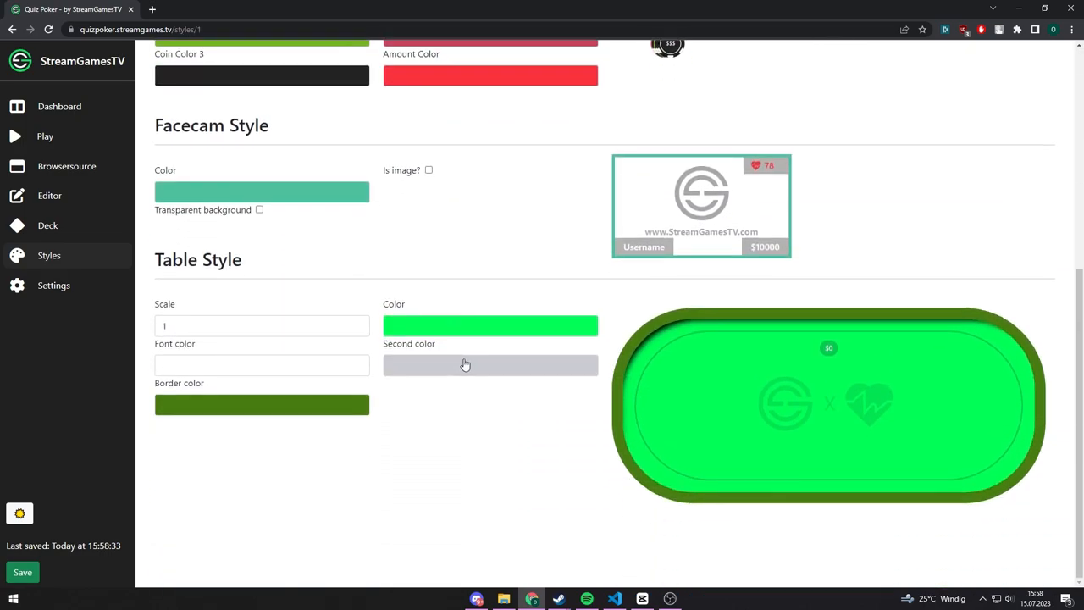
click(490, 325)
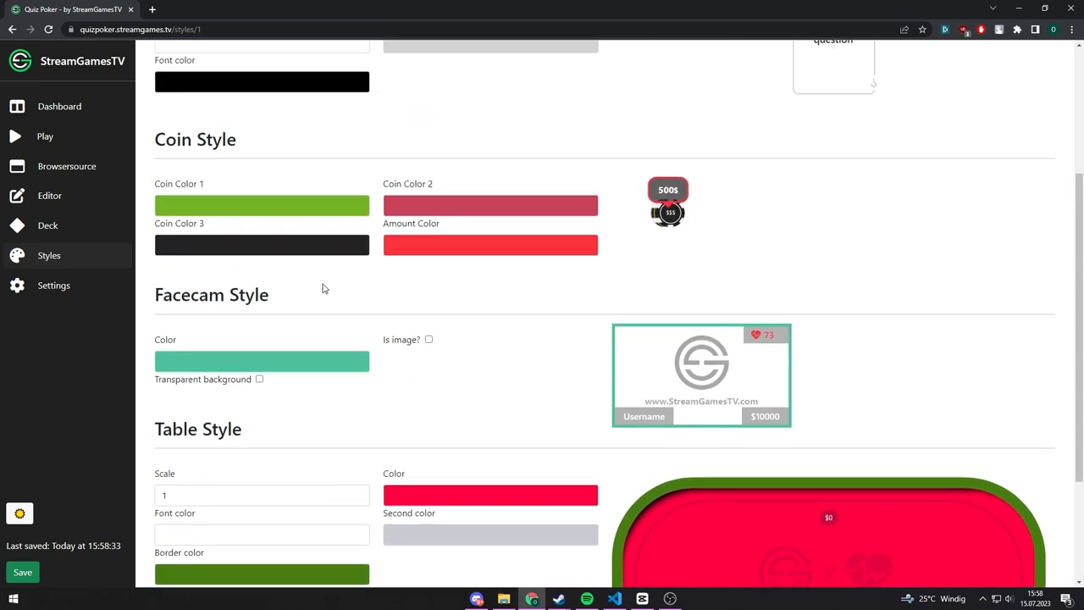
click(54, 285)
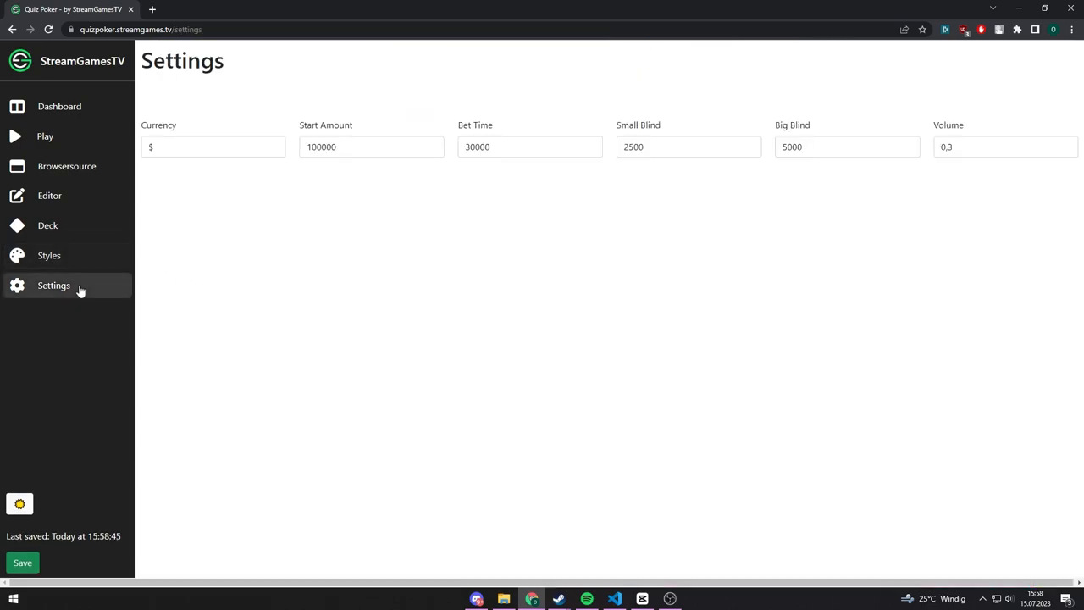
click(213, 147)
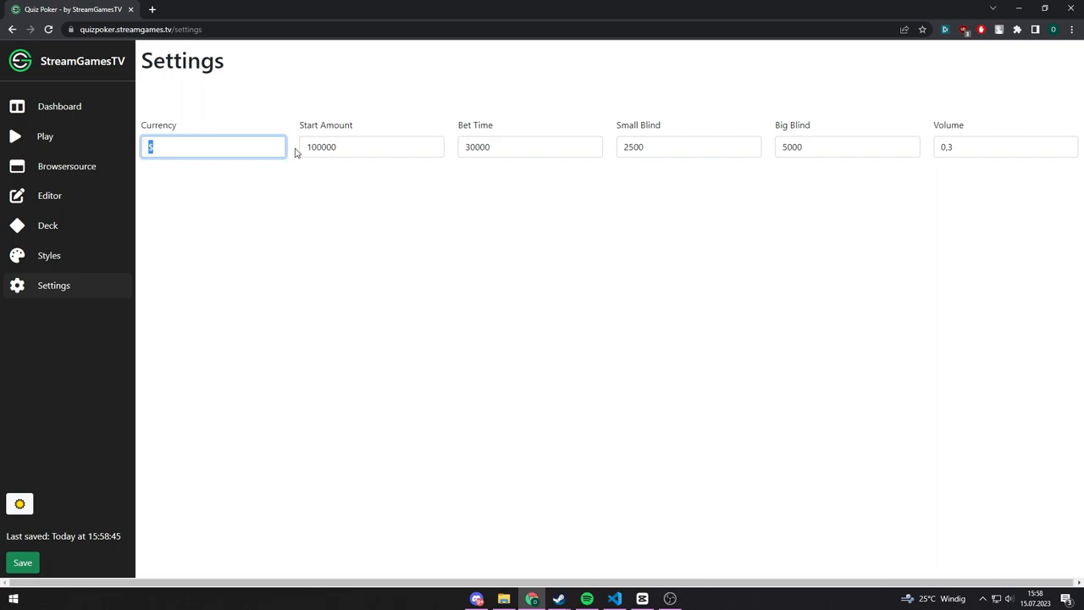
click(372, 146)
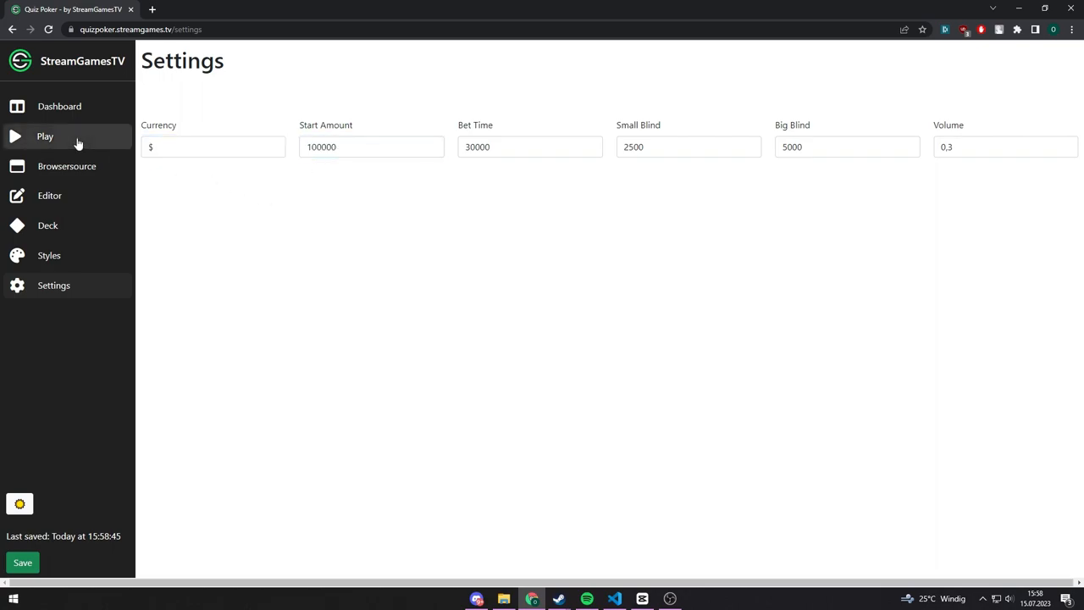
Step: On the Play page, rename Player 1 to 'Test player' and scroll to the player links
click(45, 136)
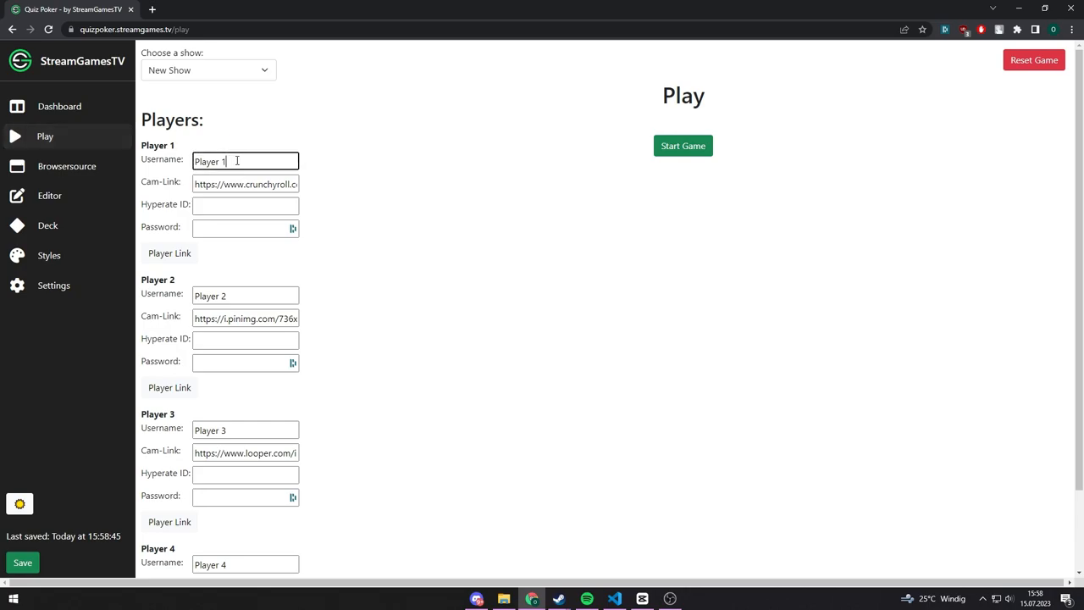
text(Test p)
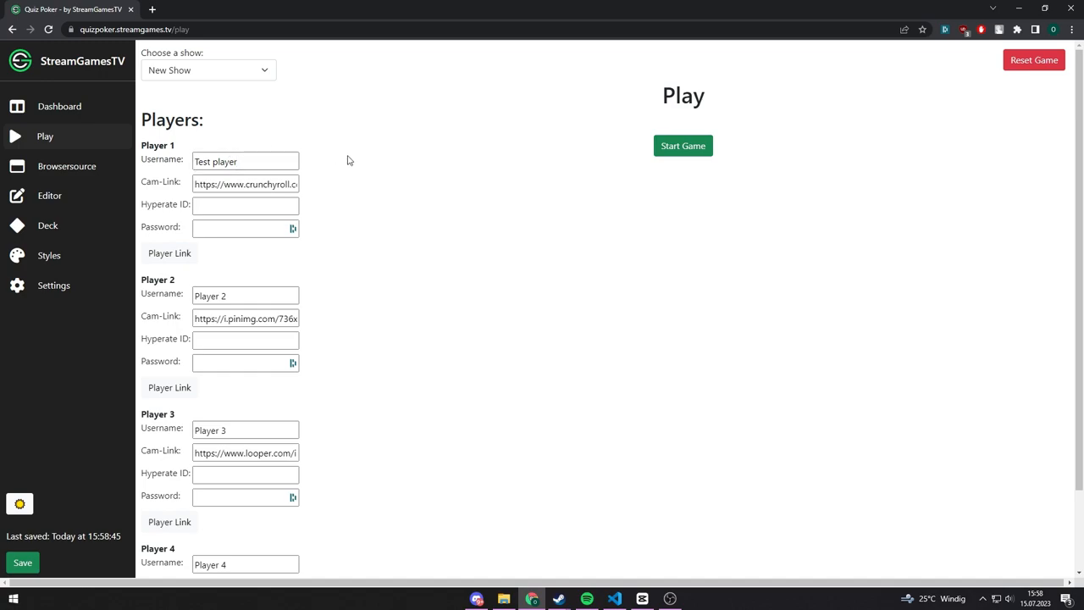
scroll(down, 3)
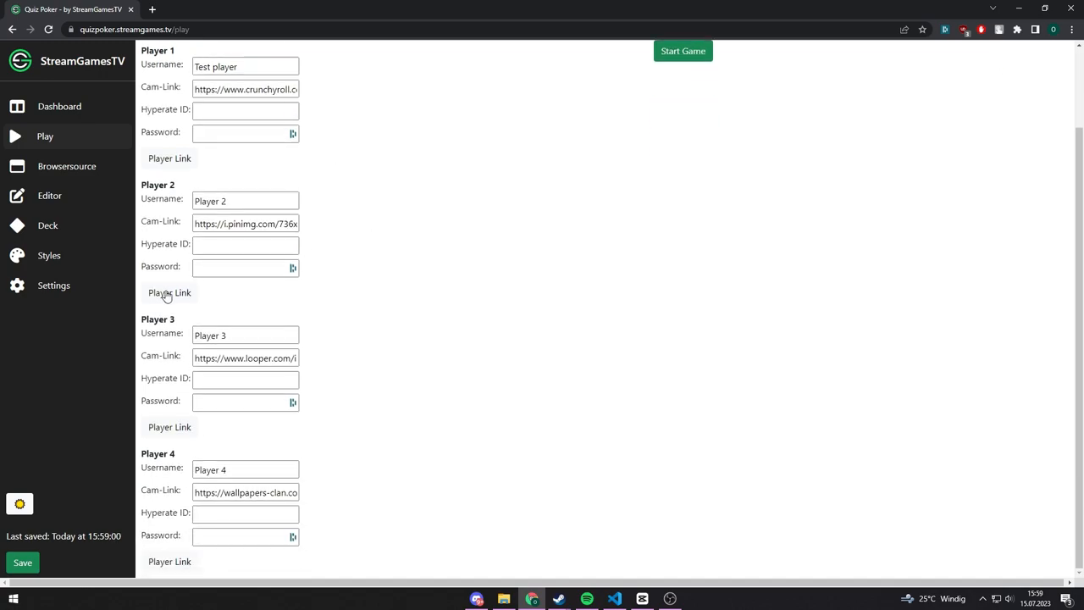
mouse_move(173, 167)
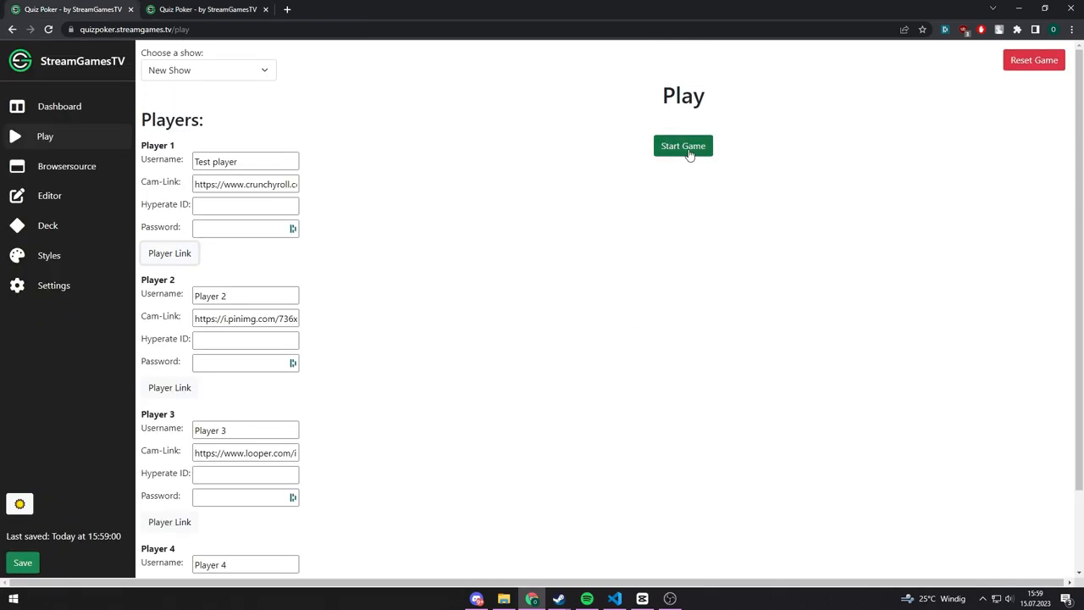
Step: Start the game, call the 5000 bet, and save a typed answer on the player page
click(683, 145)
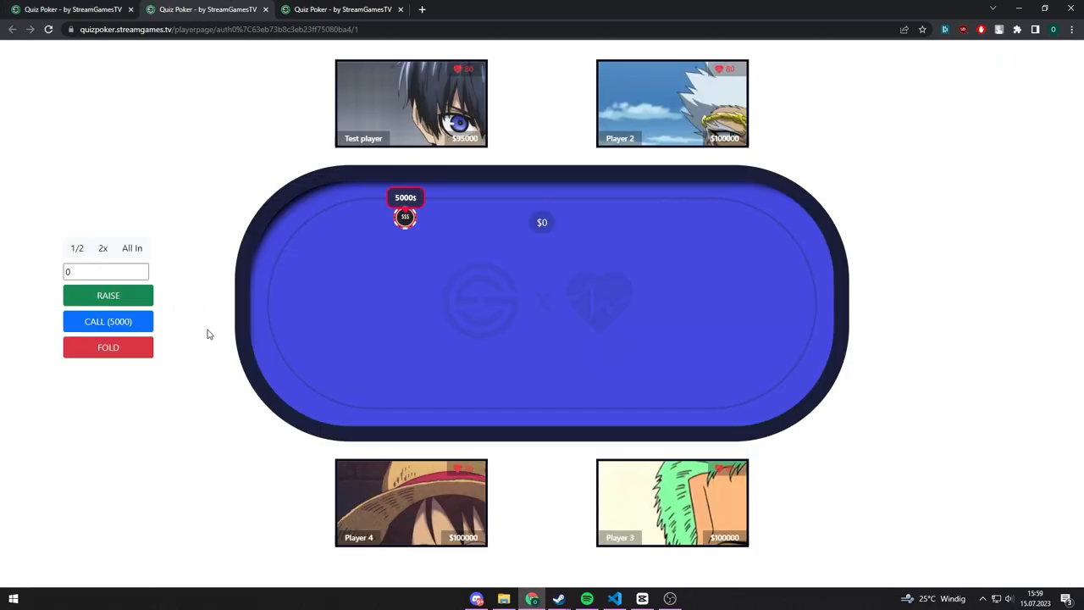
click(107, 321)
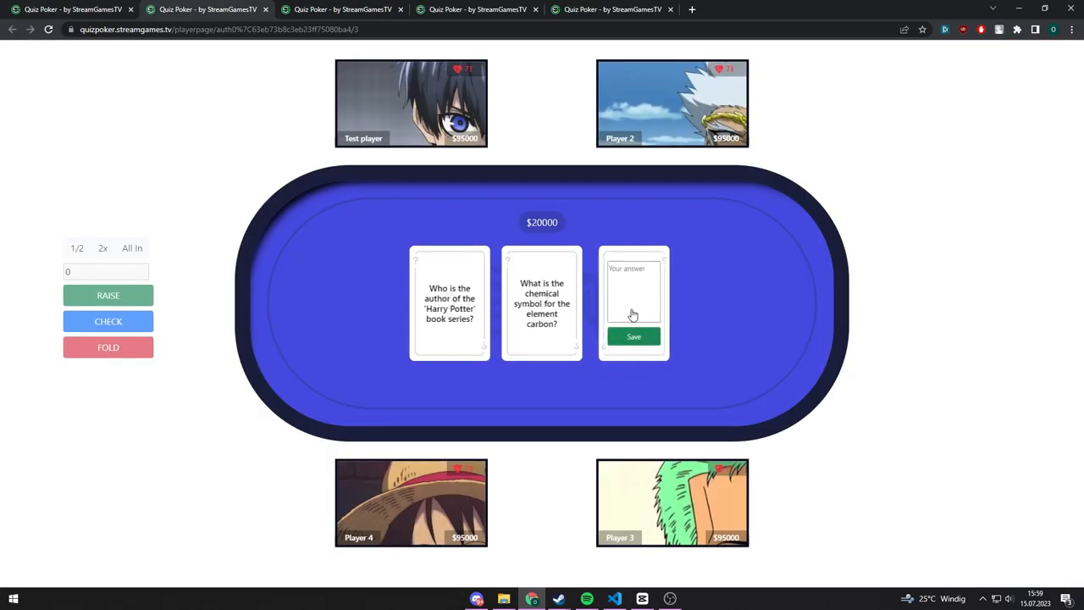
text(ye)
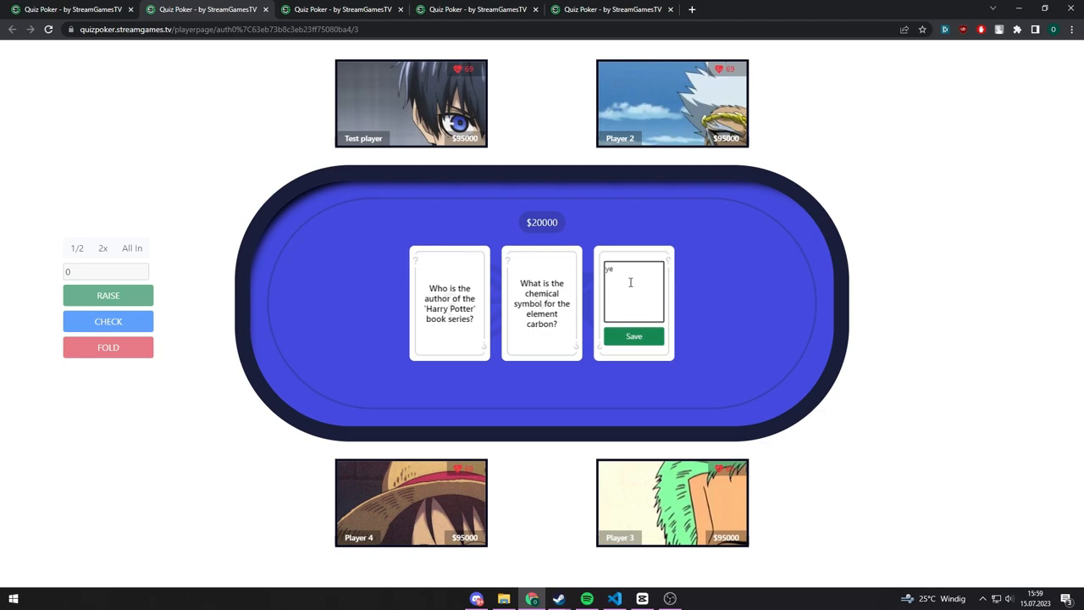
click(634, 336)
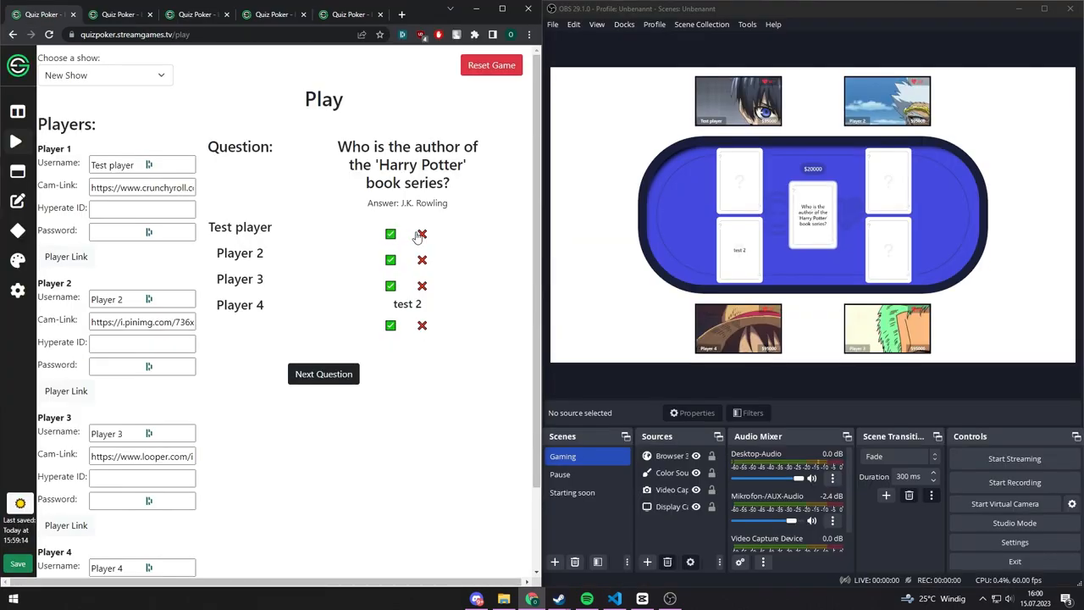
Step: Mark Players 2 and 4 wrong, Player 3 correct, and advance to the carbon symbol question
click(422, 260)
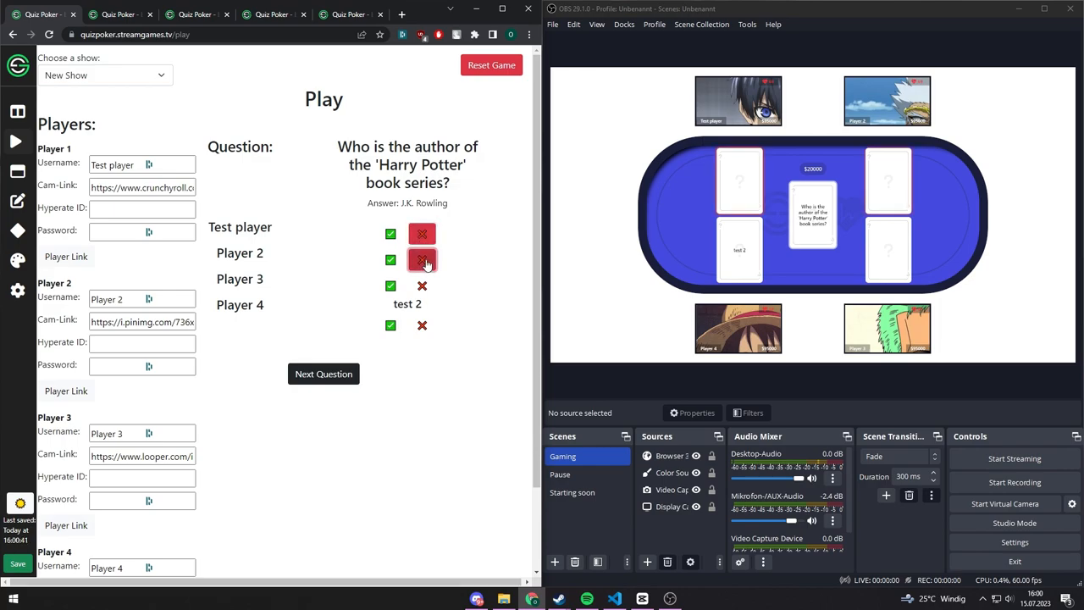
click(391, 285)
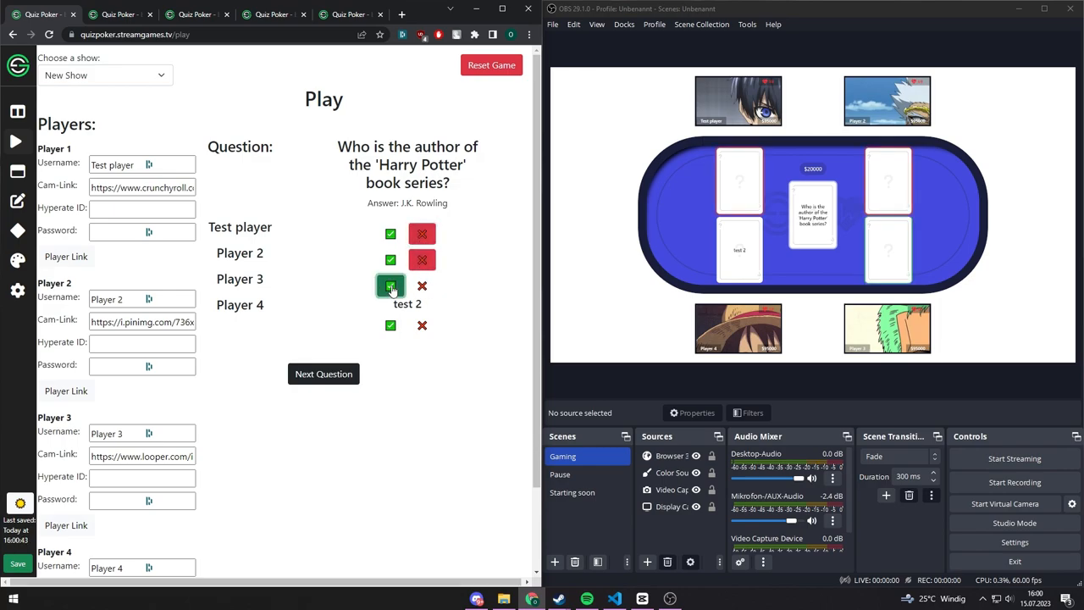
click(422, 326)
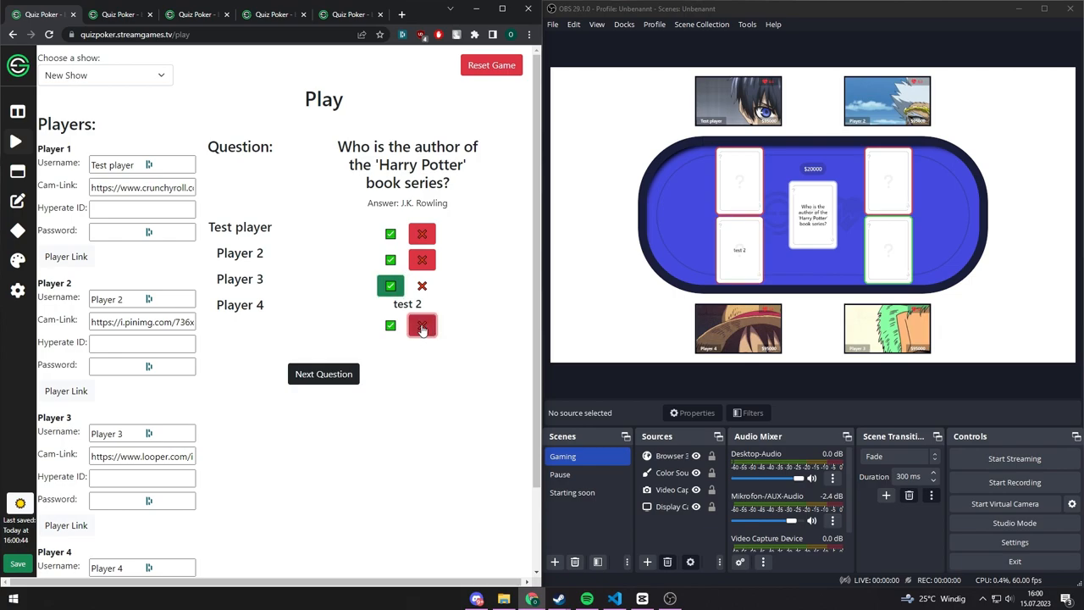
click(323, 373)
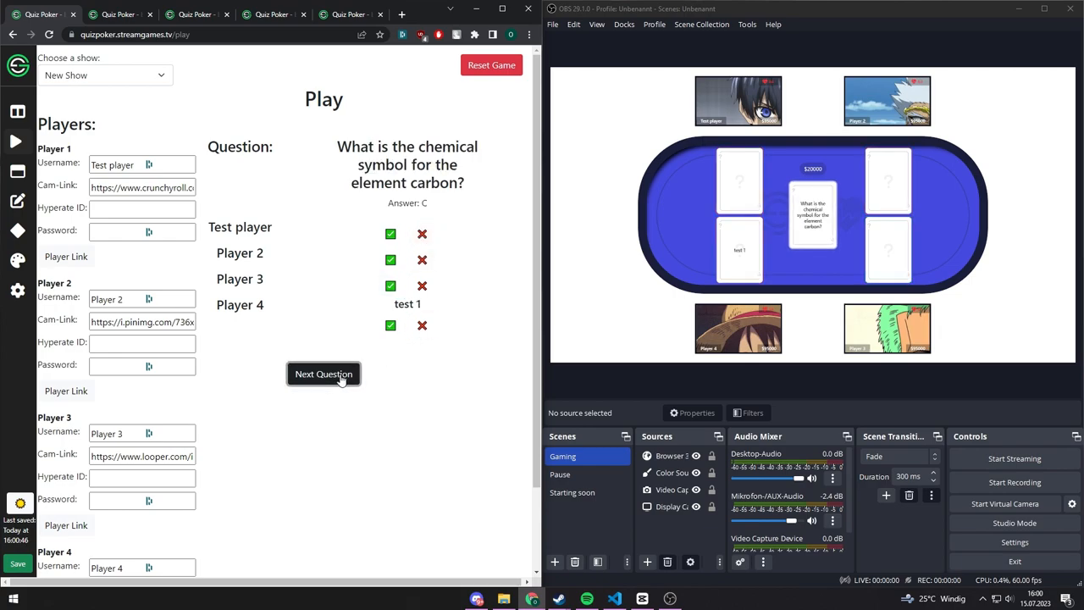